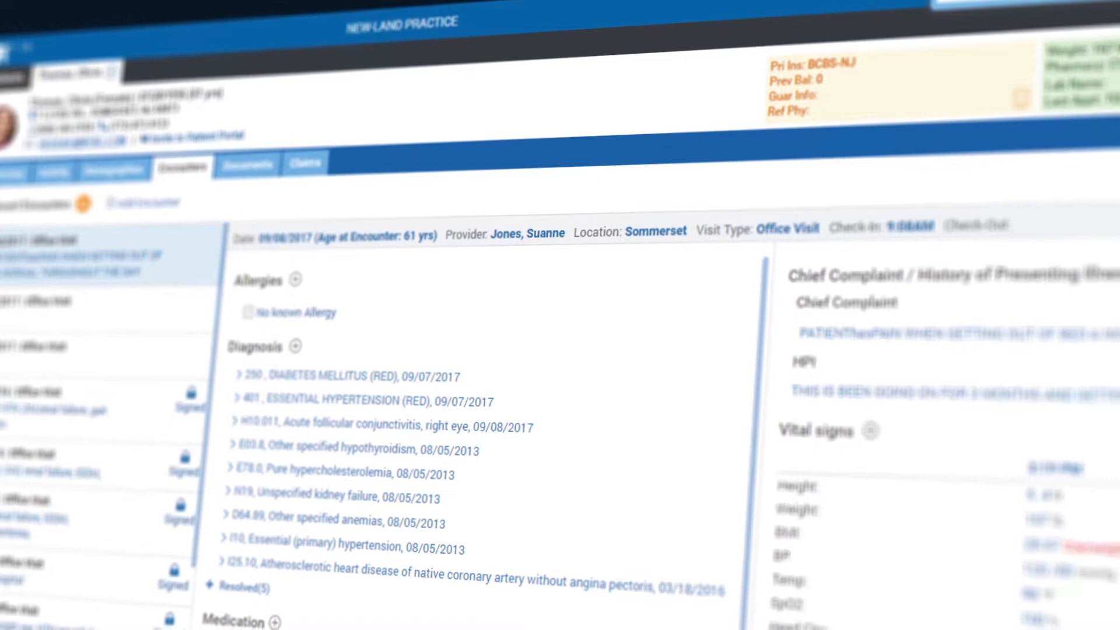
- Add a new encounter medication, searching 'aspi' and choosing aspirin 120 mg rectal suppository
{"action": "scroll", "scroll_direction": "down", "scroll_amount": 3}
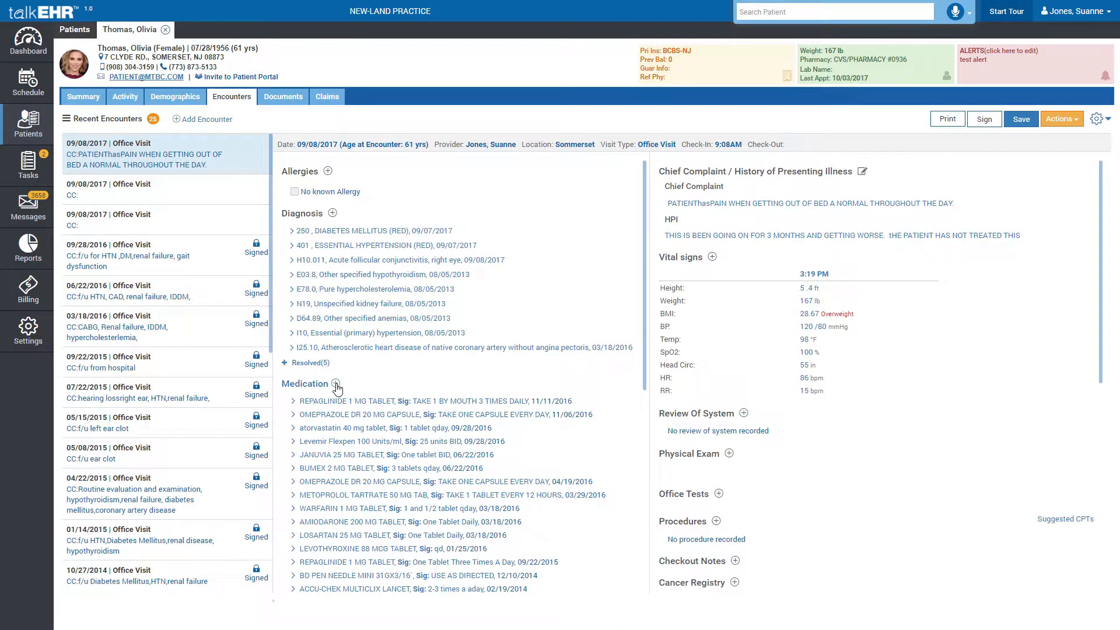
{"action": "left_click", "coordinate": [336, 383]}
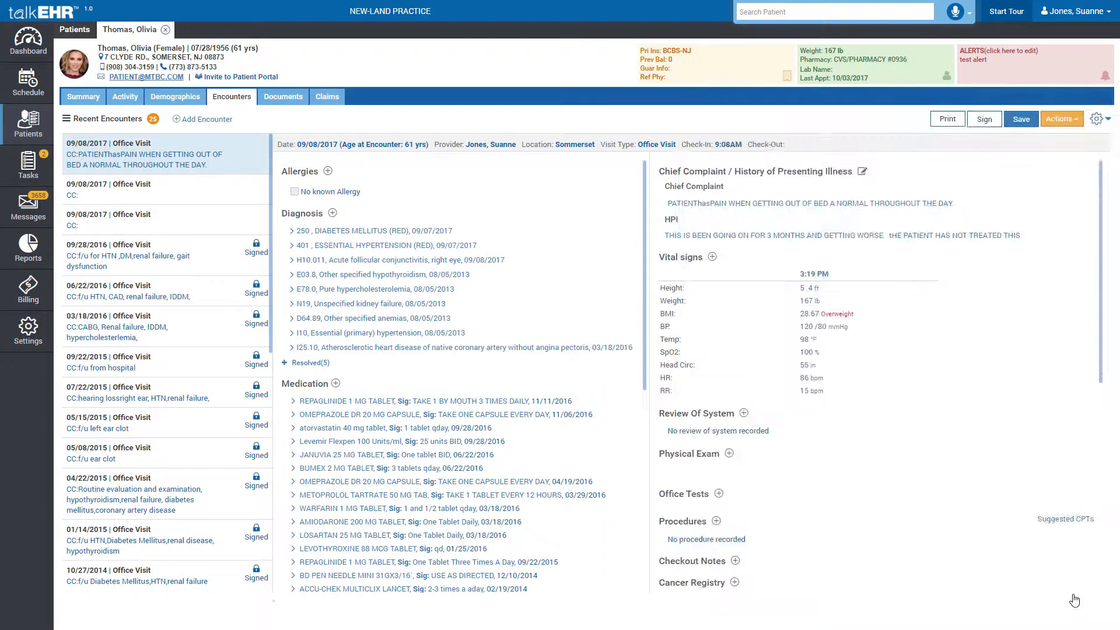
{"action": "left_click", "coordinate": [335, 384]}
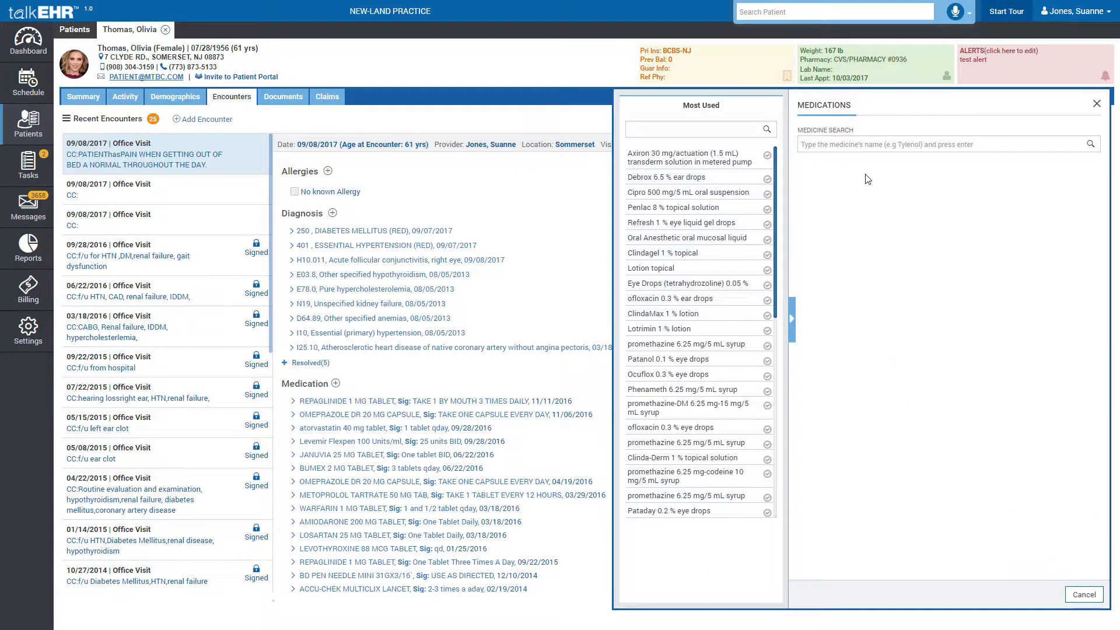
{"action": "left_click", "coordinate": [942, 144]}
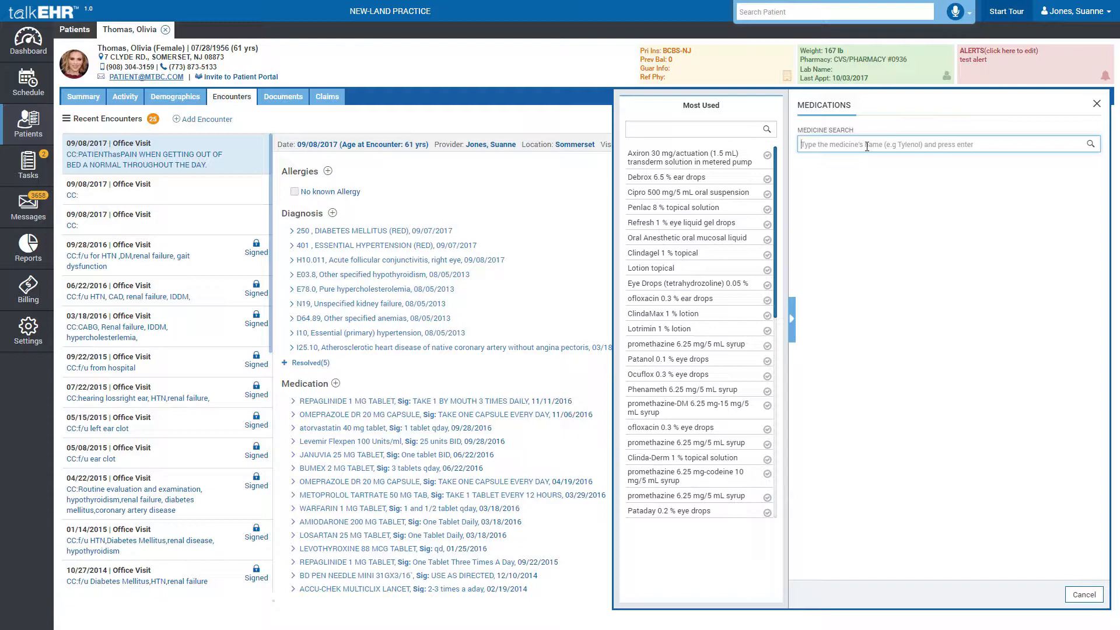
{"action": "type", "text": "aspiri"}
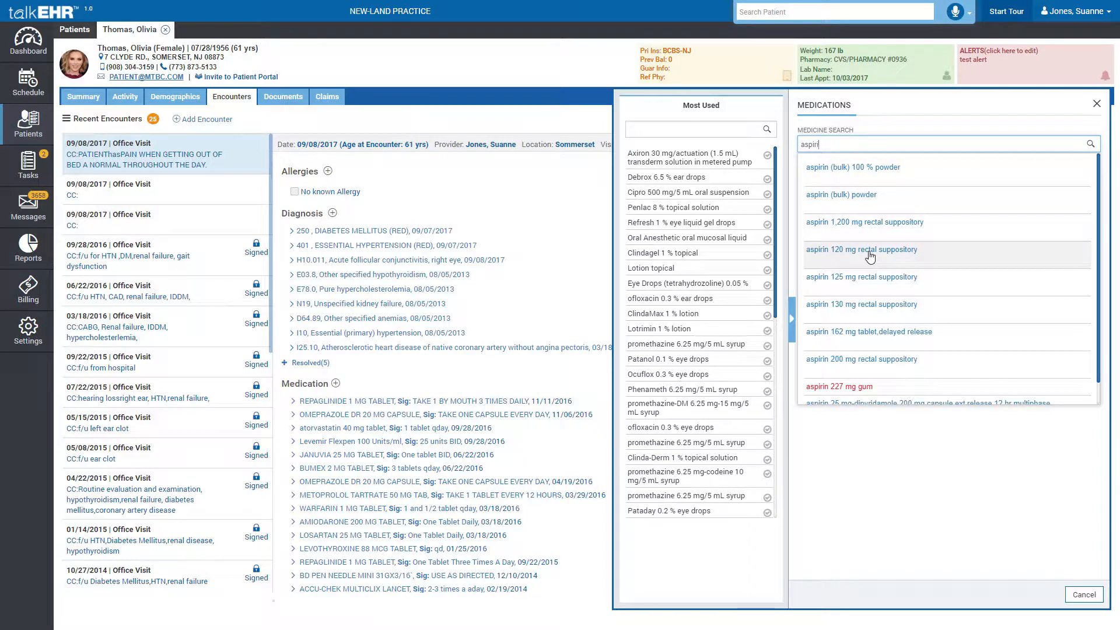
{"action": "left_click", "coordinate": [860, 250]}
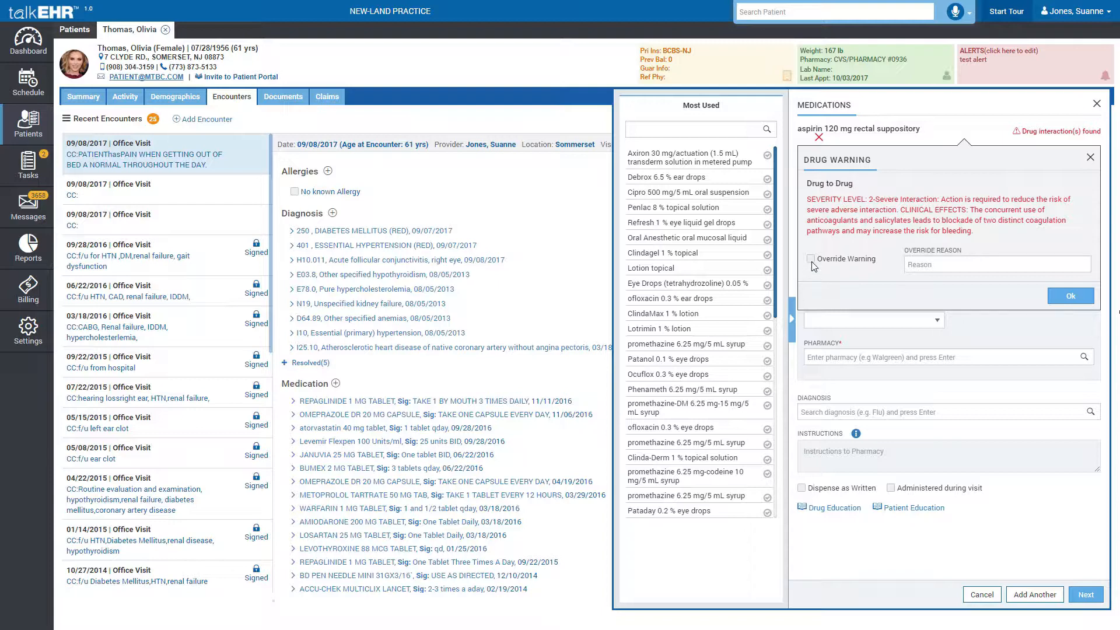
- Override the drug-interaction warning for aspirin and confirm with Ok
{"action": "left_click", "coordinate": [810, 259]}
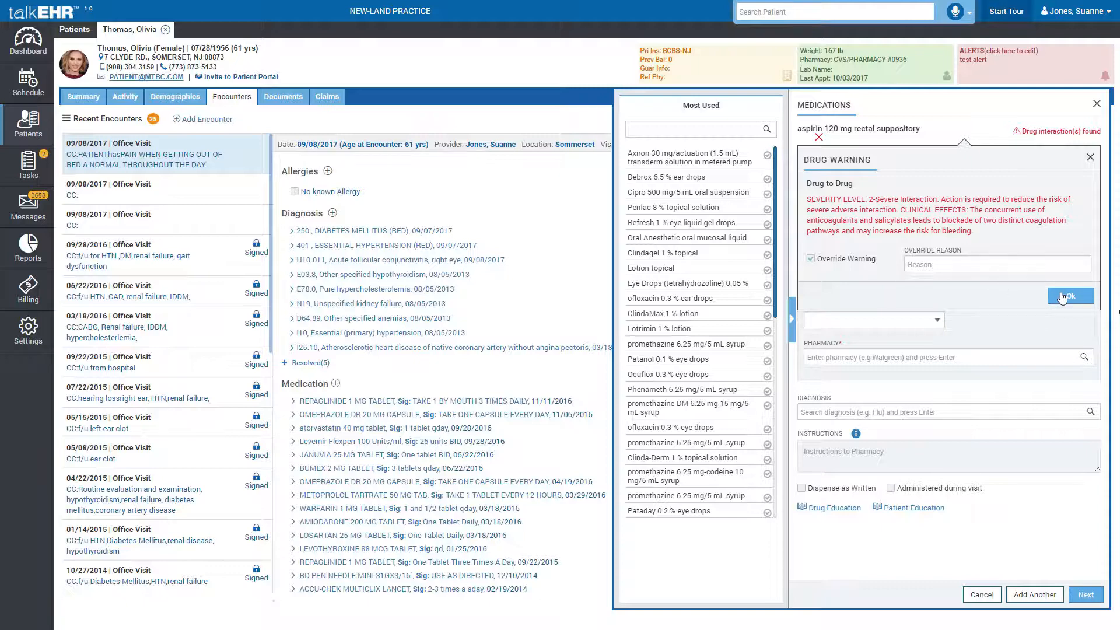
{"action": "left_click", "coordinate": [1069, 295]}
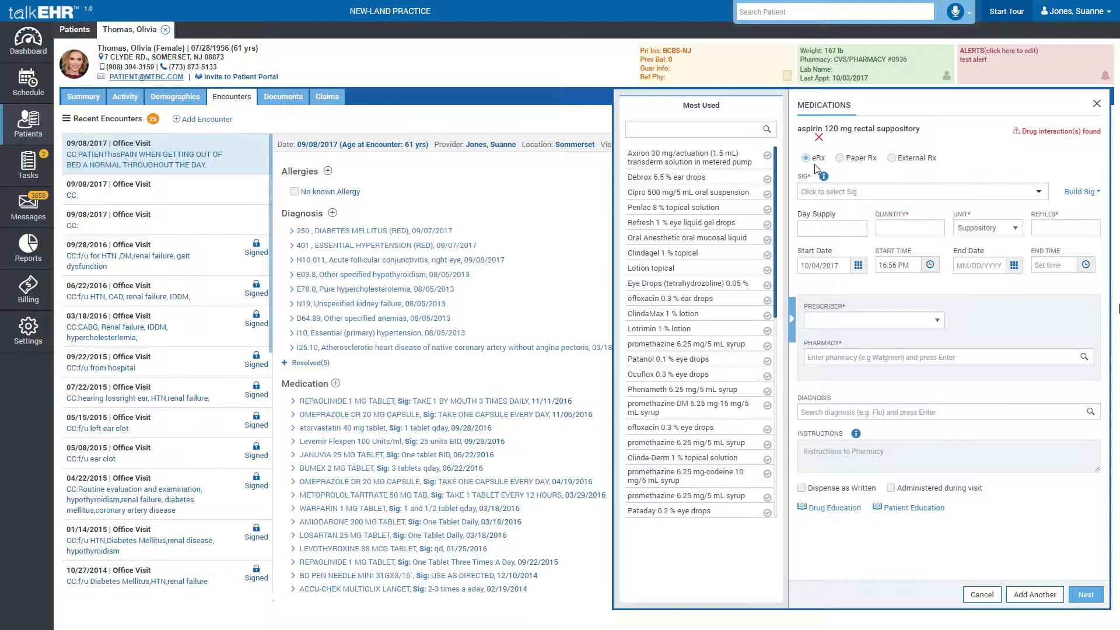
{"action": "mouse_move", "coordinate": [888, 167]}
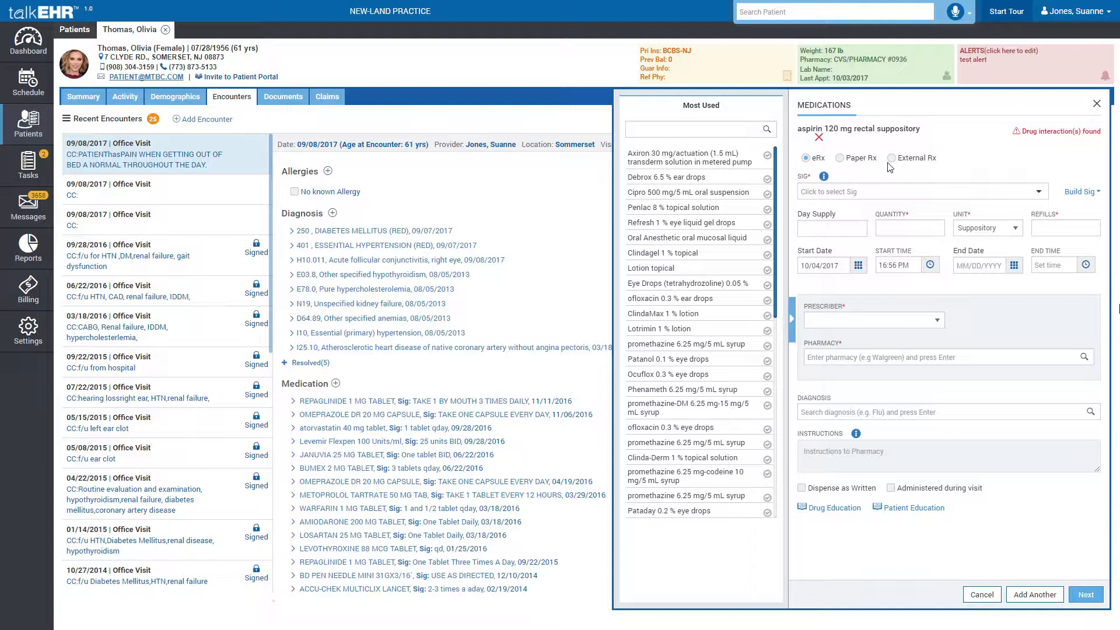
- Advance the eRx form so required Sig, Quantity, Refills and Prescriber are flagged, and reach the Sig list
{"action": "left_click", "coordinate": [27, 40]}
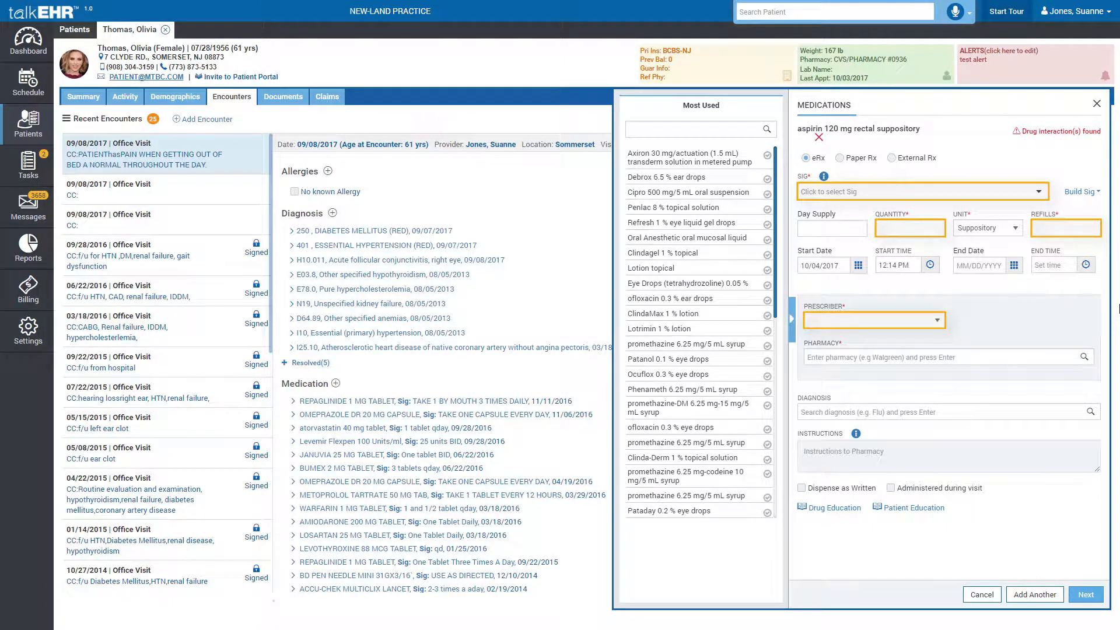
{"action": "left_click", "coordinate": [920, 191]}
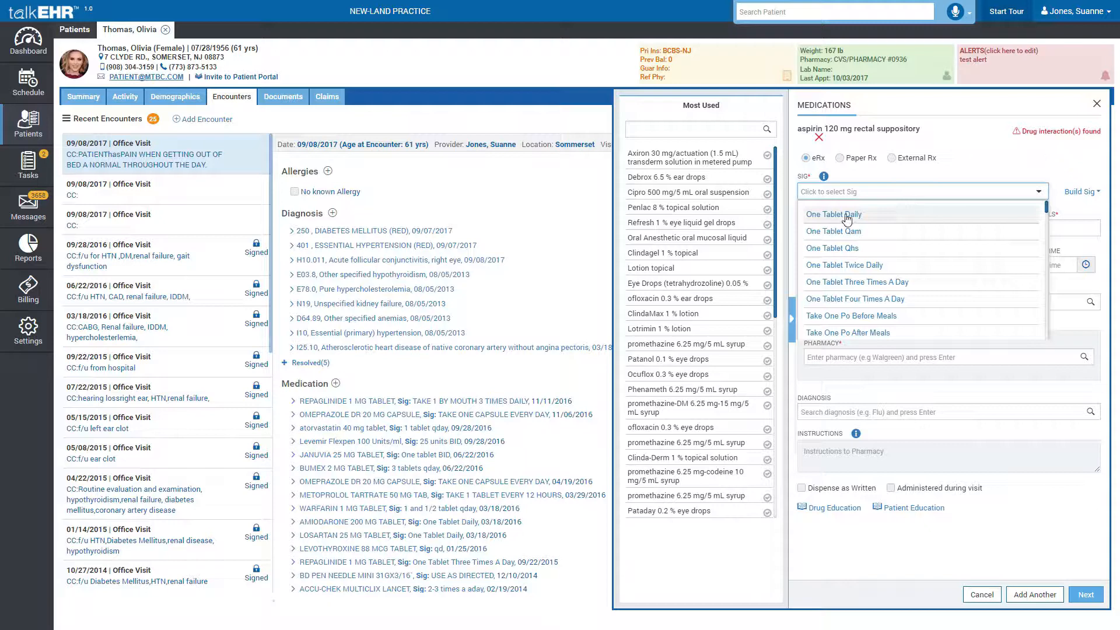
- Set Sig to One Tablet Daily, 5-day supply, quantity 5, 0 refills, prescriber and CVS/PHARMACY #0343
{"action": "left_click", "coordinate": [833, 213]}
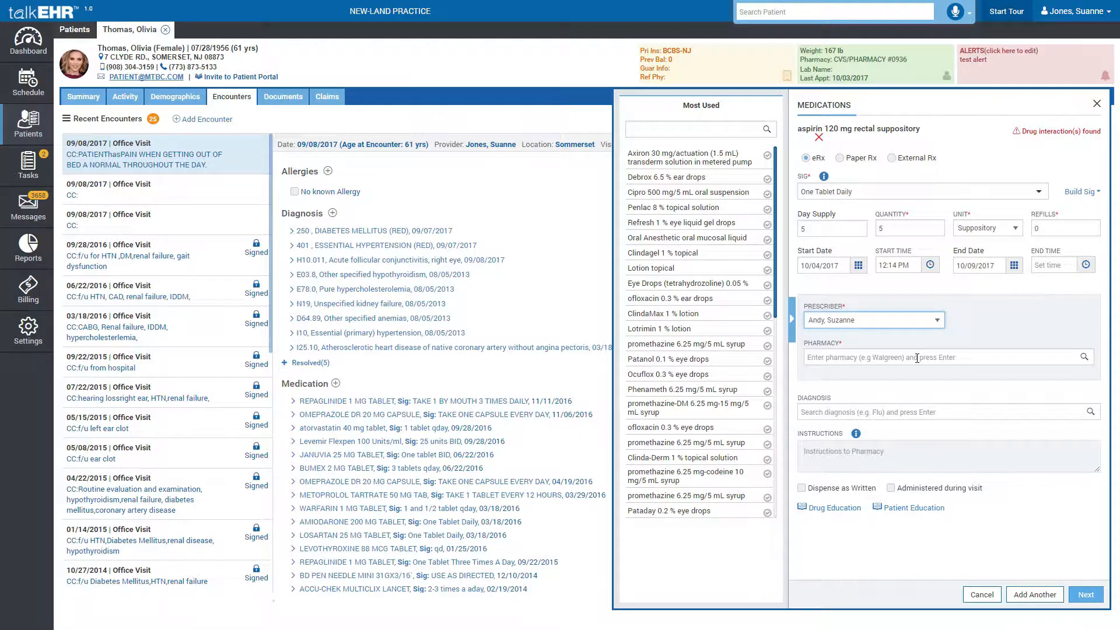
{"action": "left_click", "coordinate": [928, 357]}
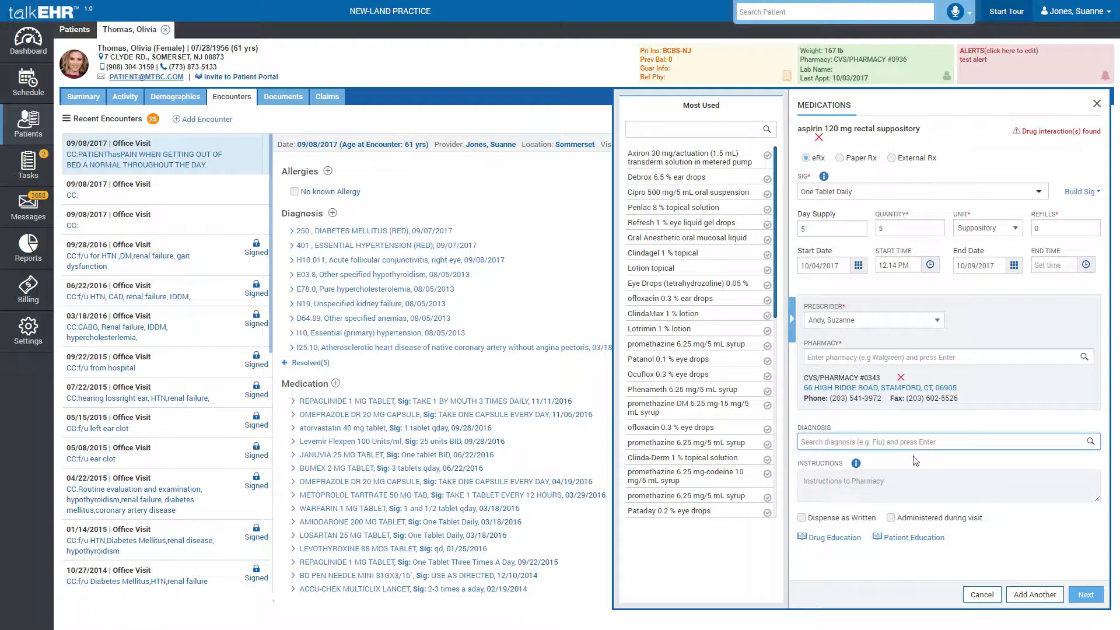
{"action": "left_click", "coordinate": [946, 486]}
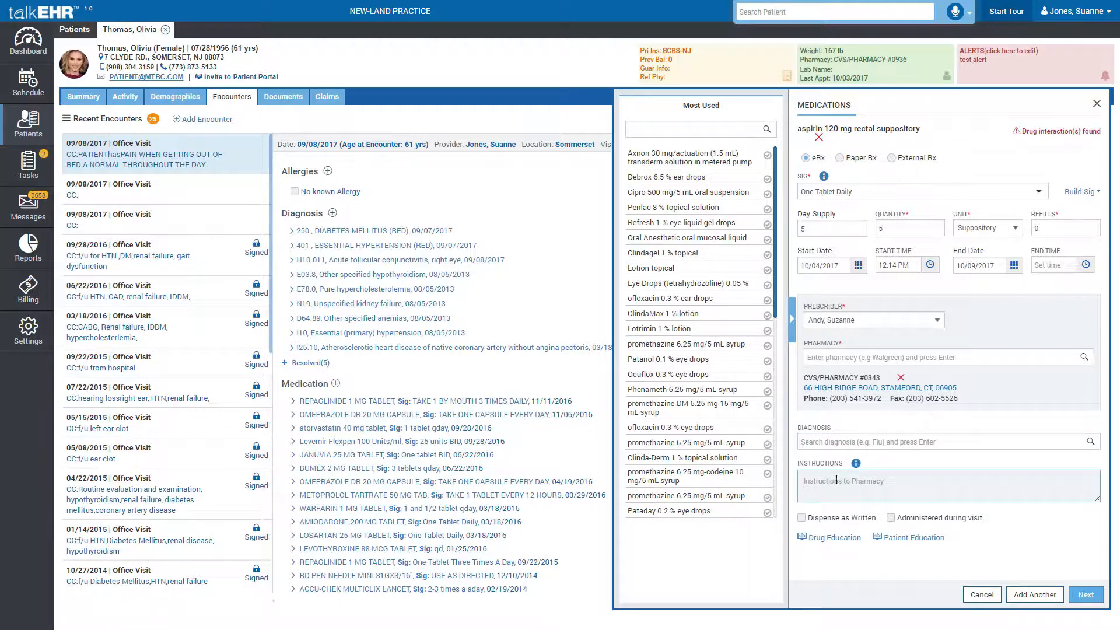
{"action": "mouse_move", "coordinate": [822, 463]}
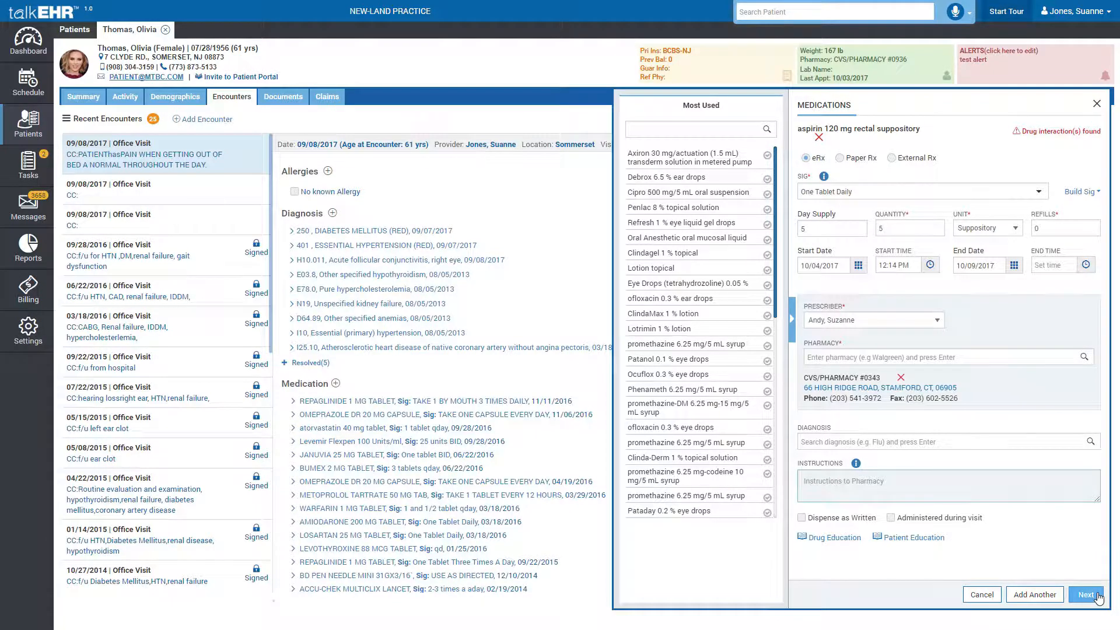
- Review the Prescription Summary and send the aspirin e-prescription to the CVS pharmacy
{"action": "left_click", "coordinate": [1086, 593]}
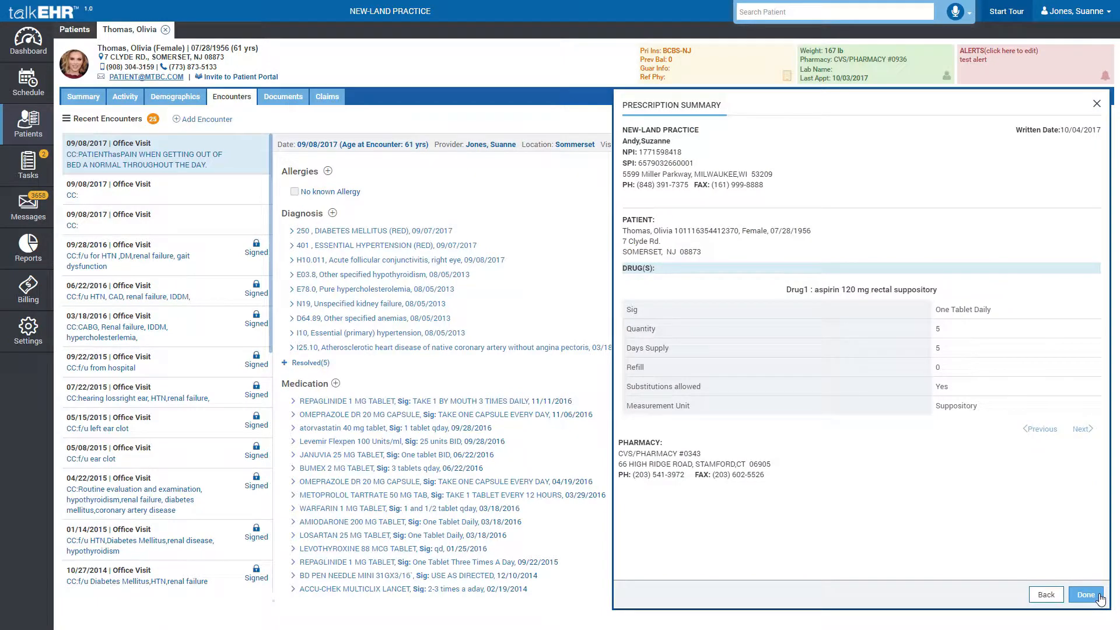
{"action": "left_click", "coordinate": [1084, 593]}
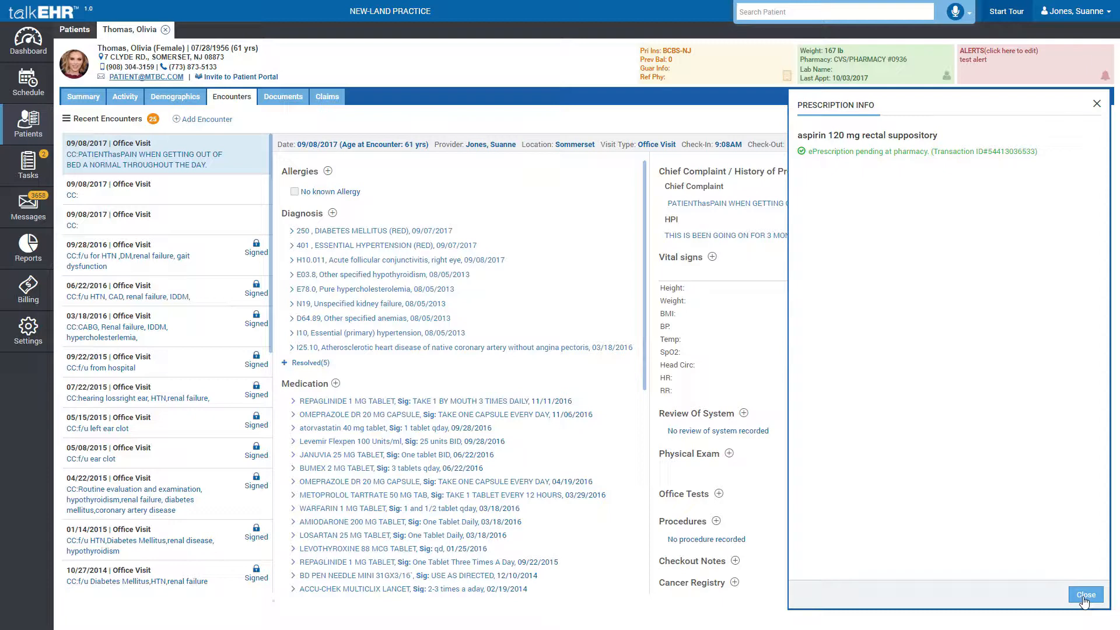
- Return to the encounter, open the new Aspirin entry in Edit Medication and show its Actions menu
{"action": "left_click", "coordinate": [1083, 594]}
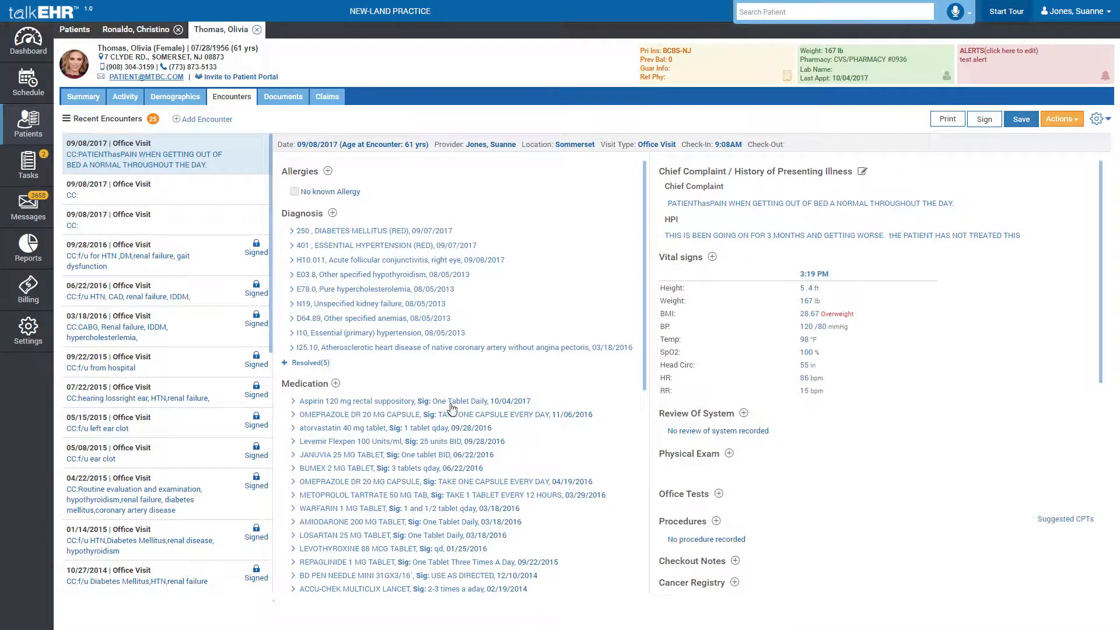
{"action": "left_click", "coordinate": [348, 400]}
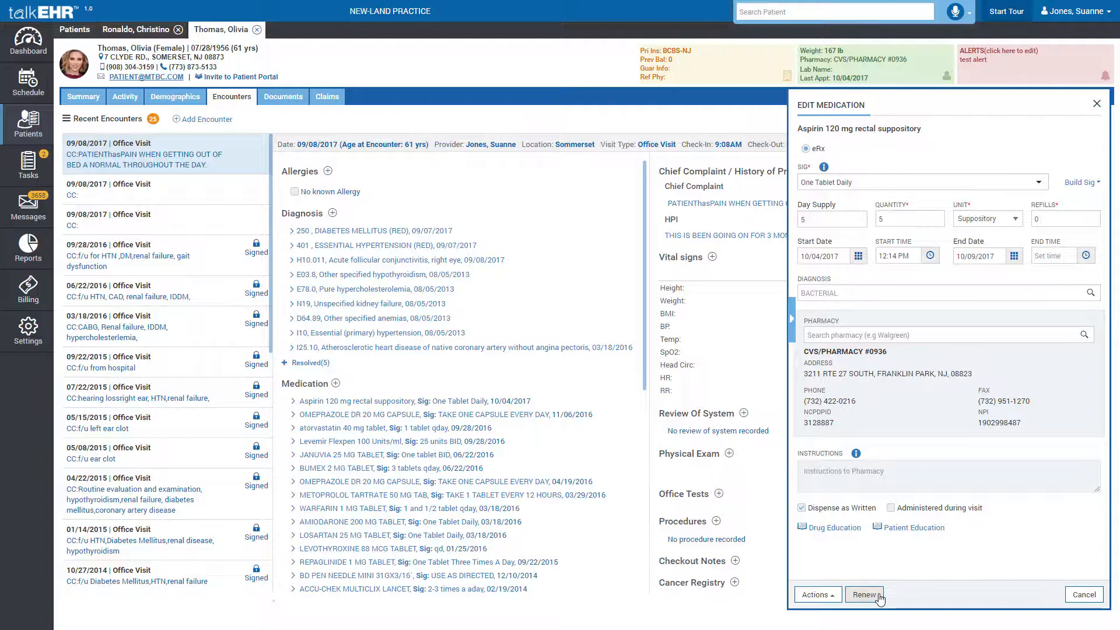
{"action": "left_click", "coordinate": [816, 594]}
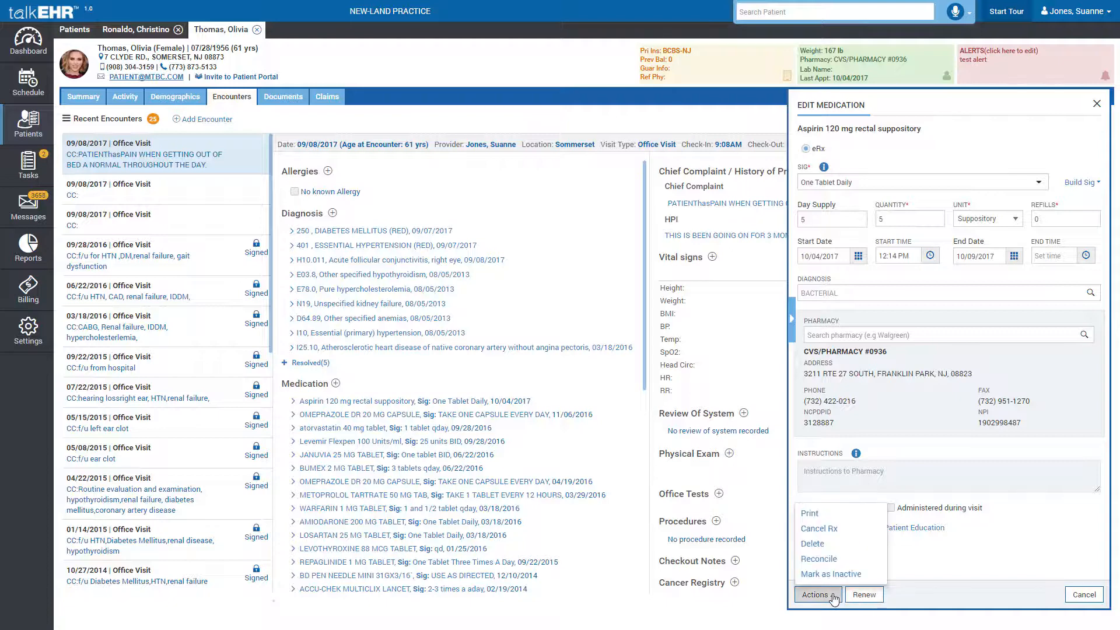